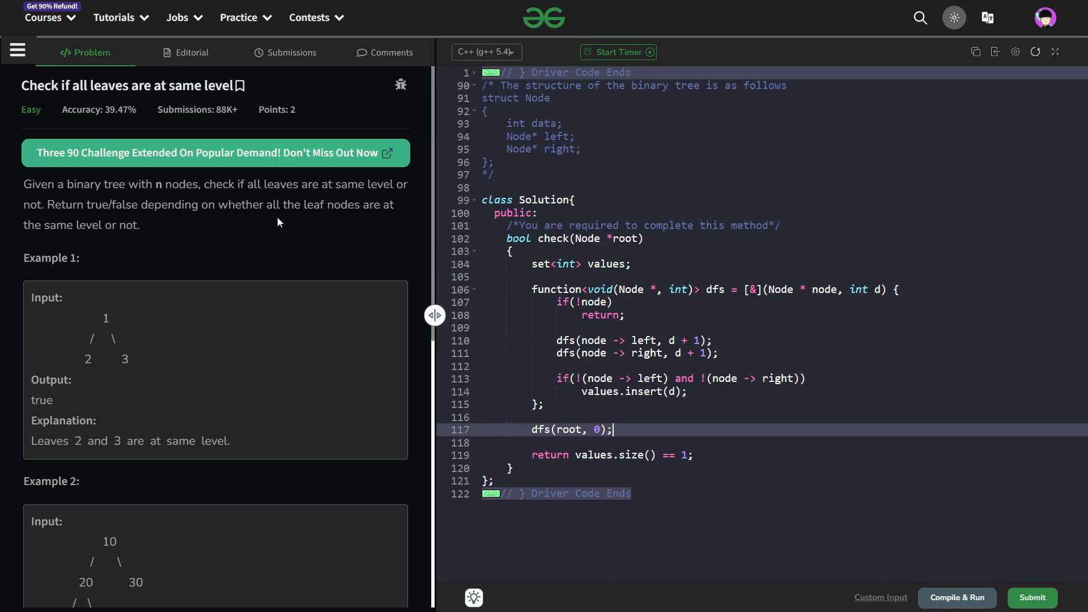
pyautogui.moveTo(14, 91)
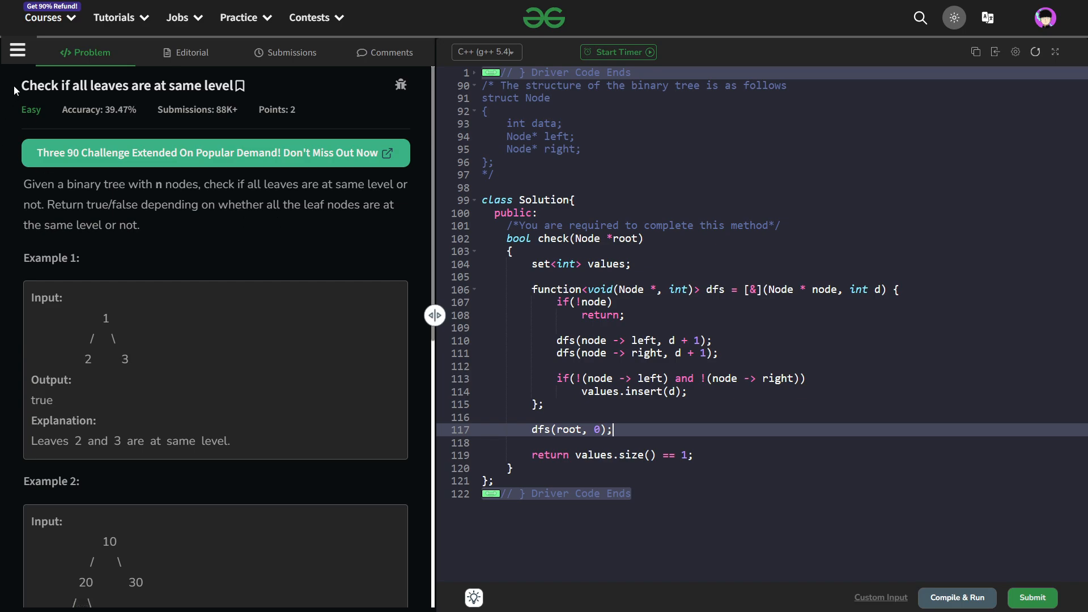
# - Walk through the problem title and Example 2's nodes (root 10, leaf 30) while explaining
pyautogui.tripleClick(105, 85)
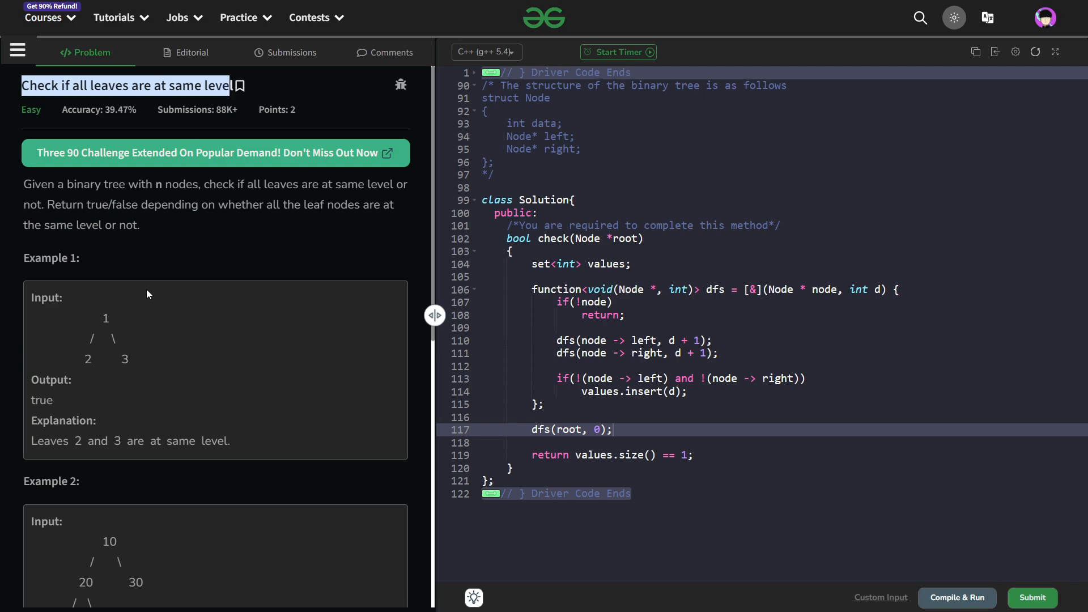
pyautogui.moveTo(143, 404)
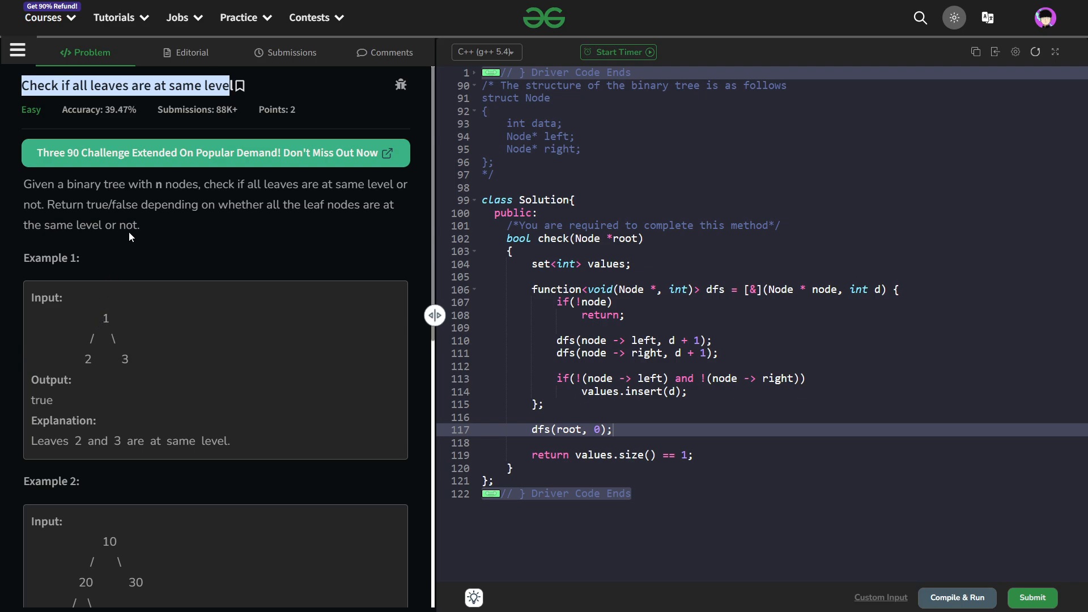
pyautogui.moveTo(141, 397)
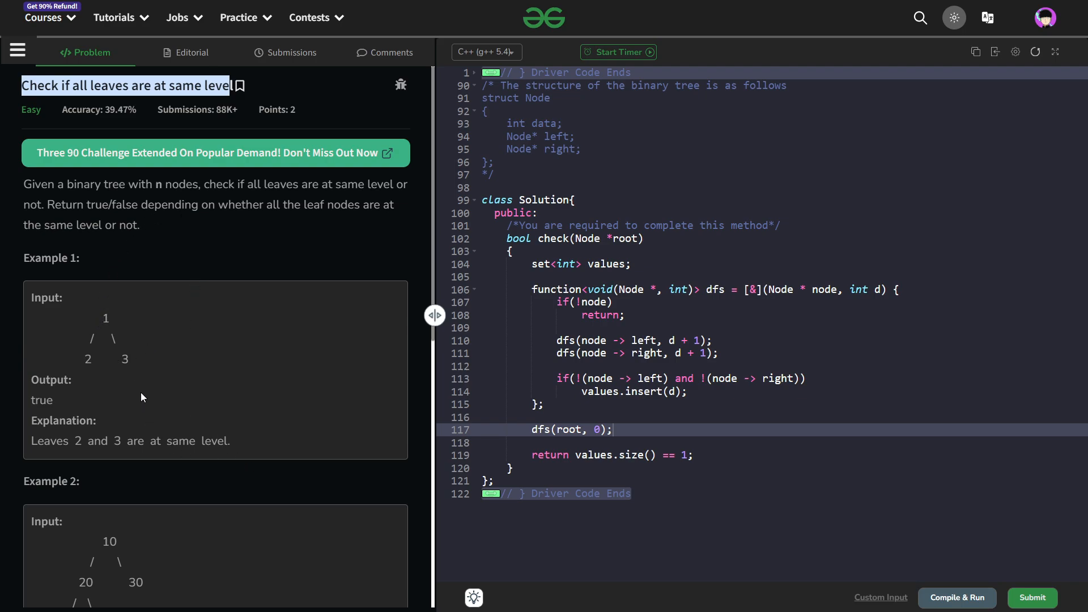
pyautogui.moveTo(107, 333)
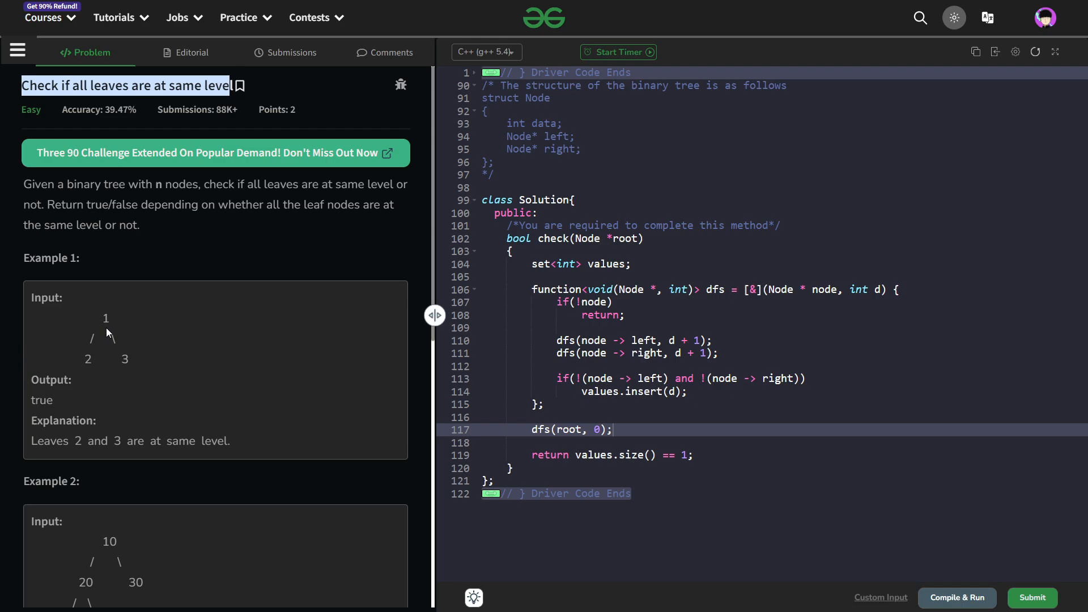
pyautogui.moveTo(146, 354)
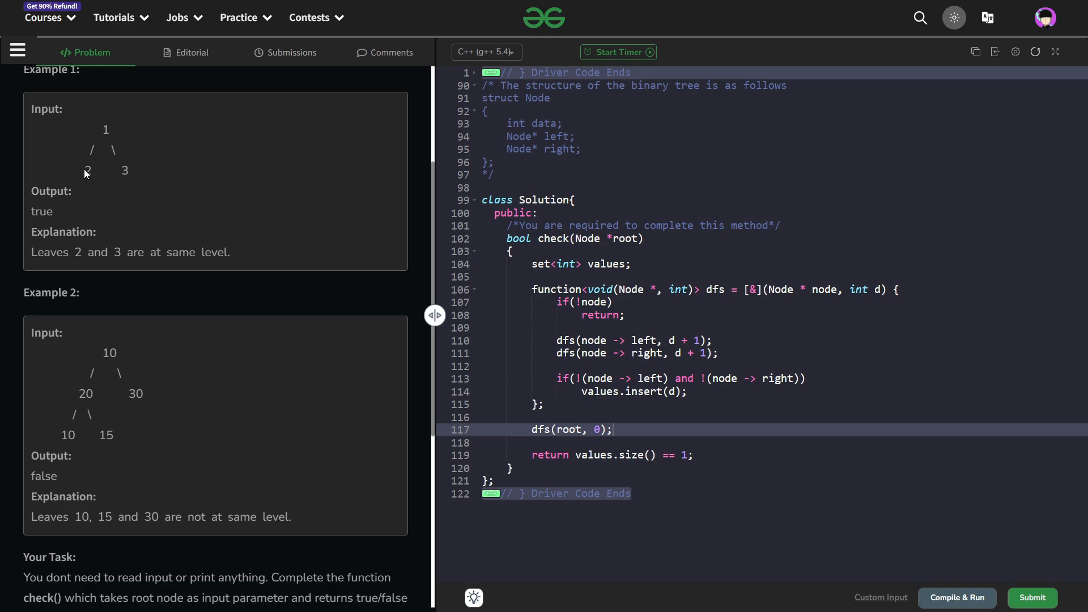
pyautogui.moveTo(142, 177)
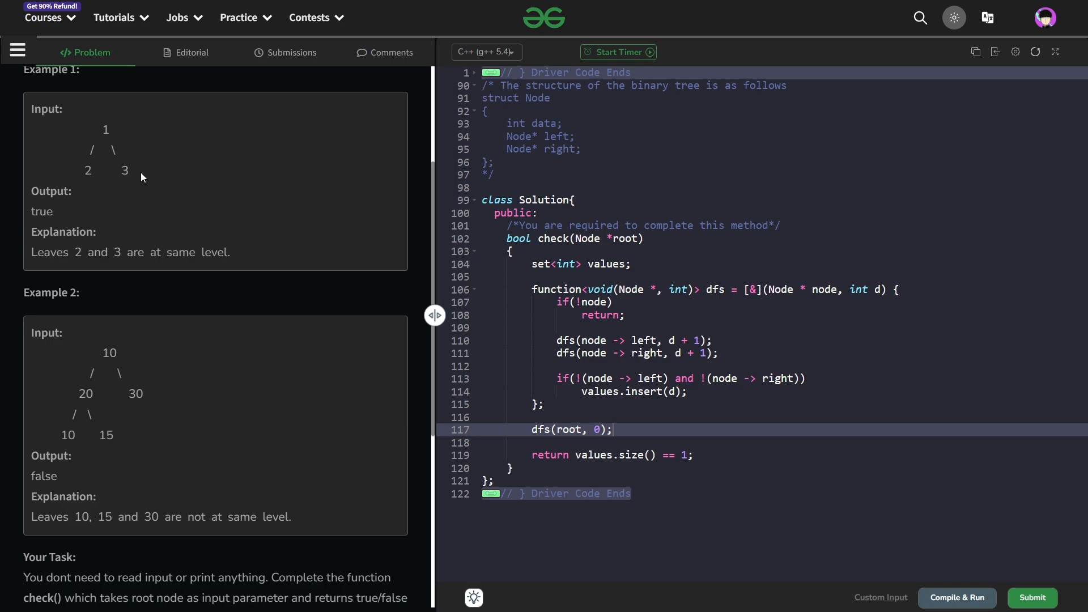
pyautogui.moveTo(63, 313)
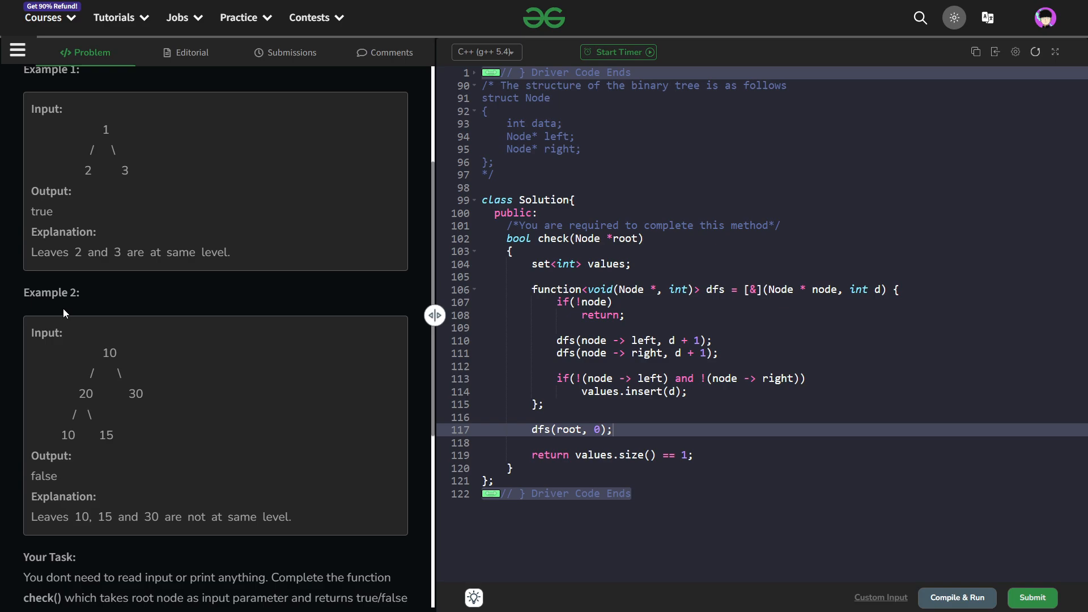
pyautogui.moveTo(69, 440)
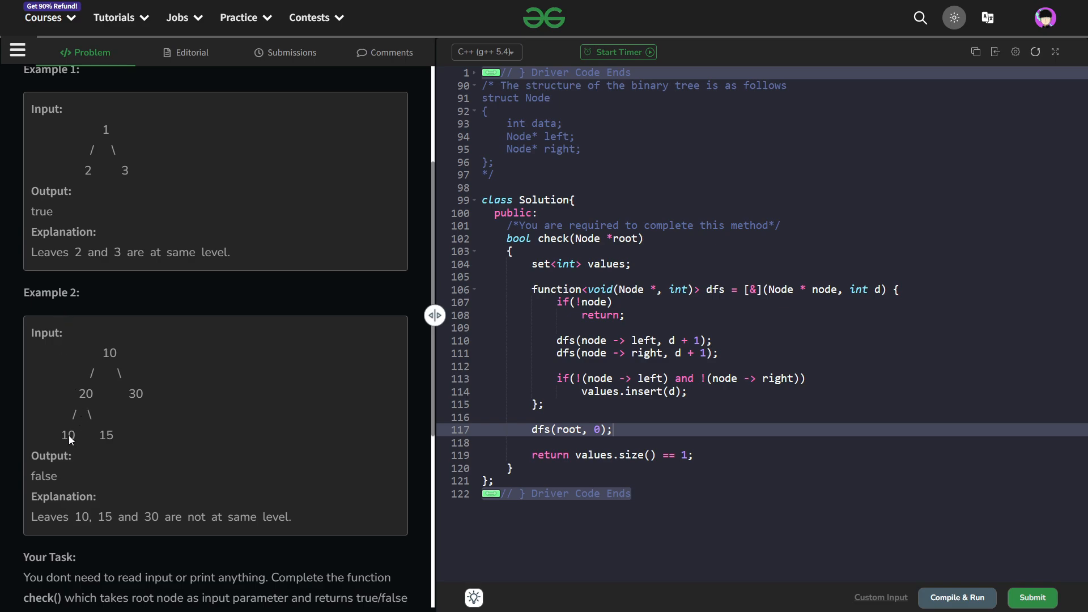
pyautogui.moveTo(136, 404)
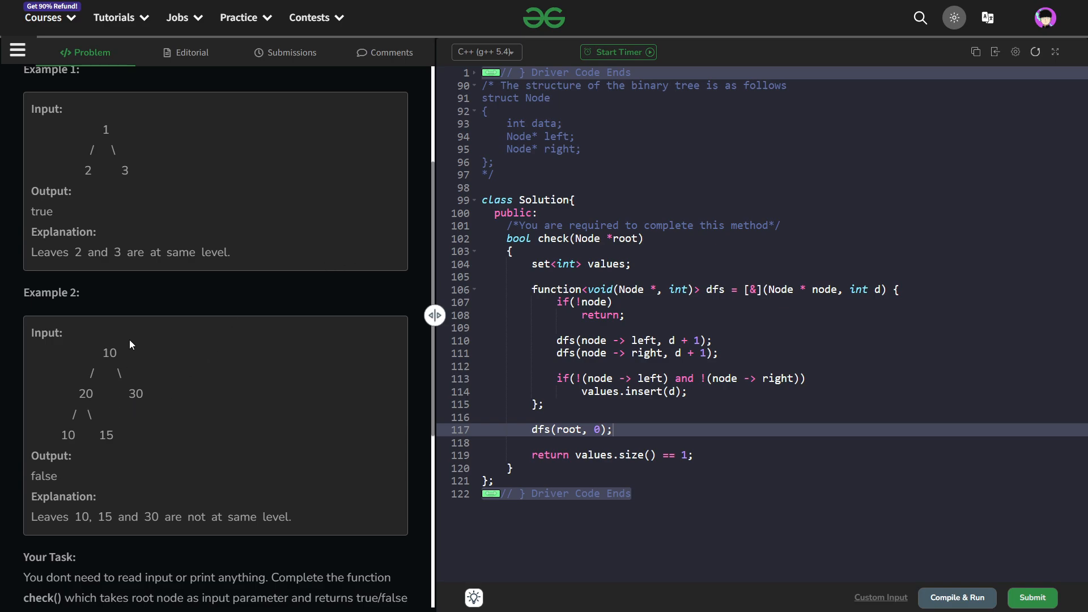
pyautogui.doubleClick(113, 354)
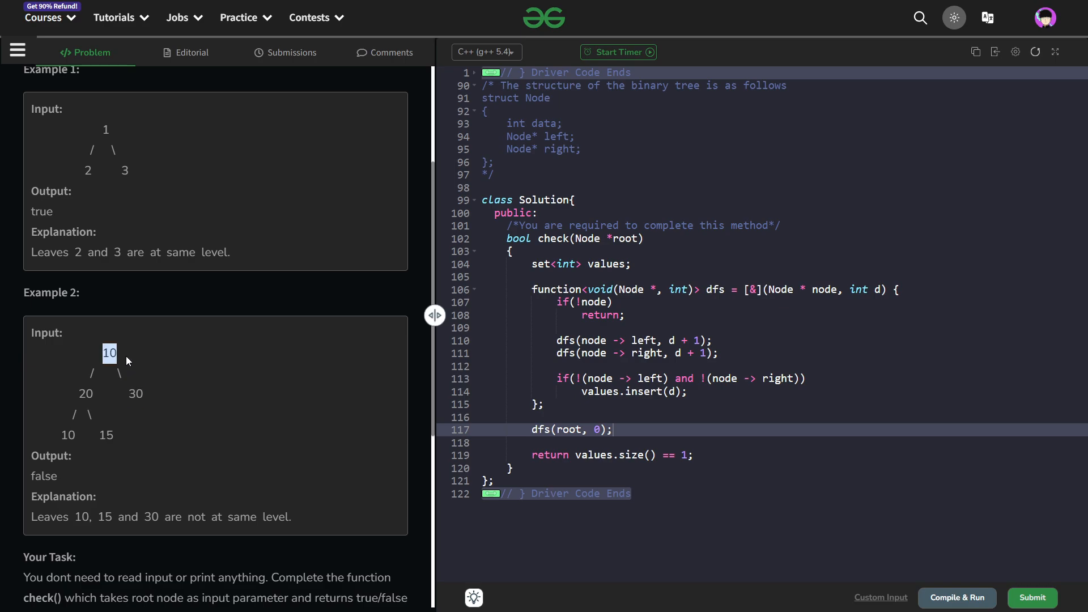
pyautogui.moveTo(127, 397)
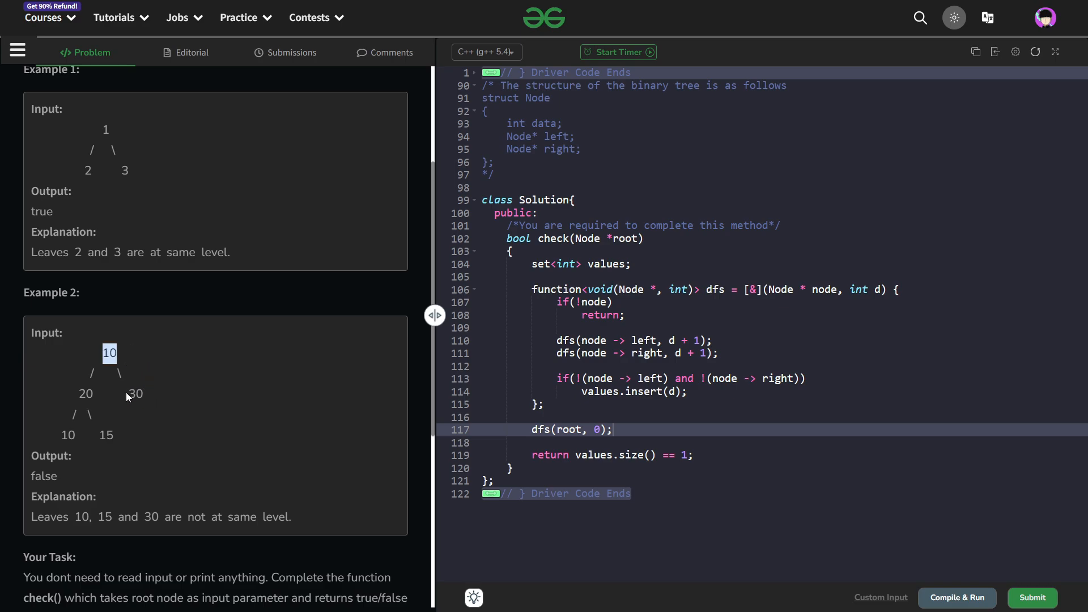
pyautogui.doubleClick(68, 436)
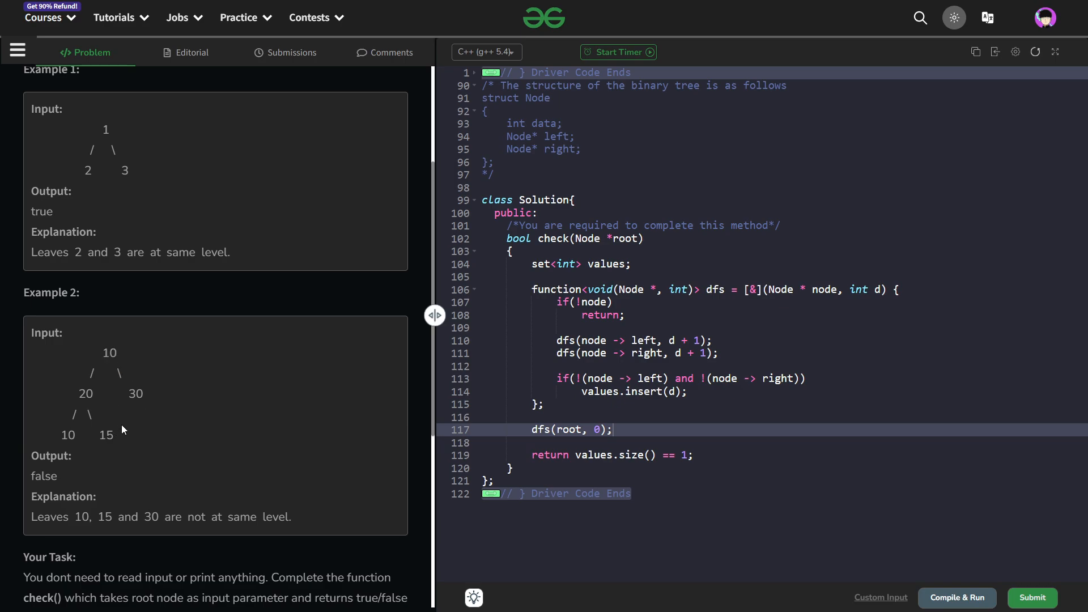
pyautogui.moveTo(101, 422)
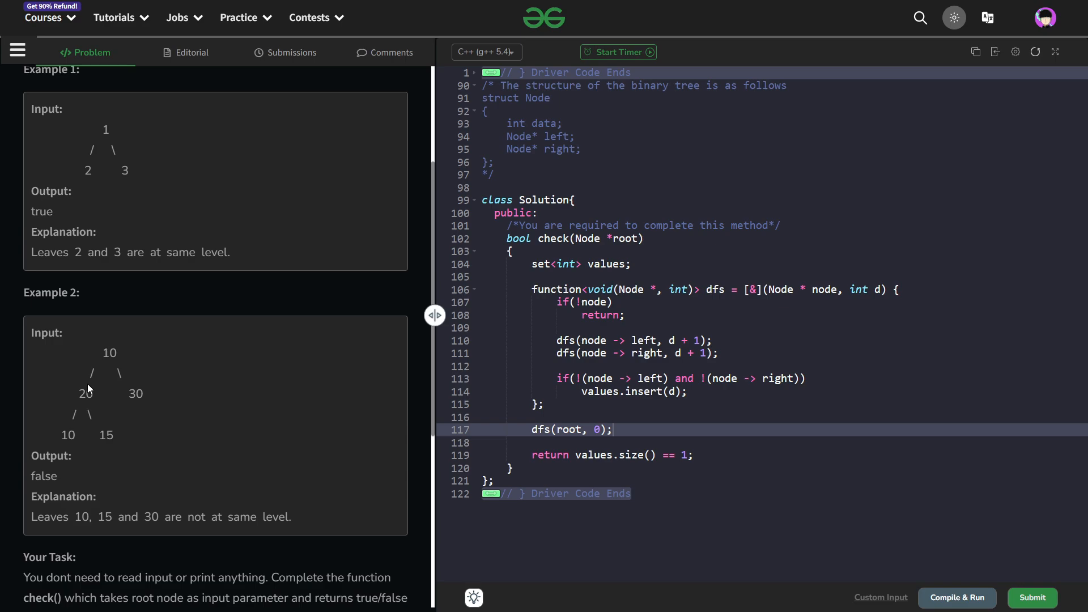
pyautogui.moveTo(431, 314)
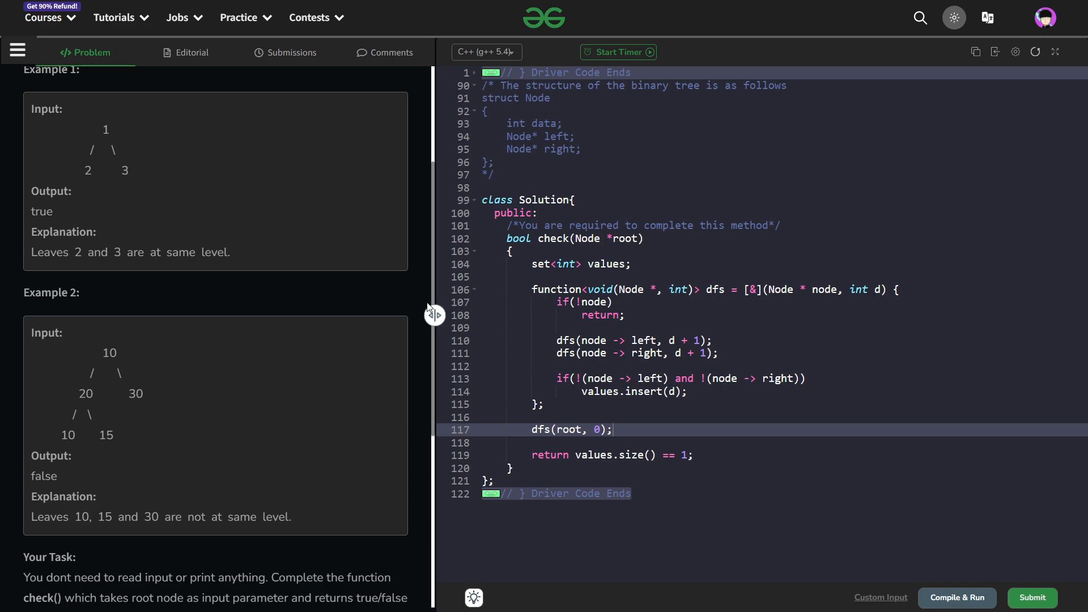
pyautogui.moveTo(597, 270)
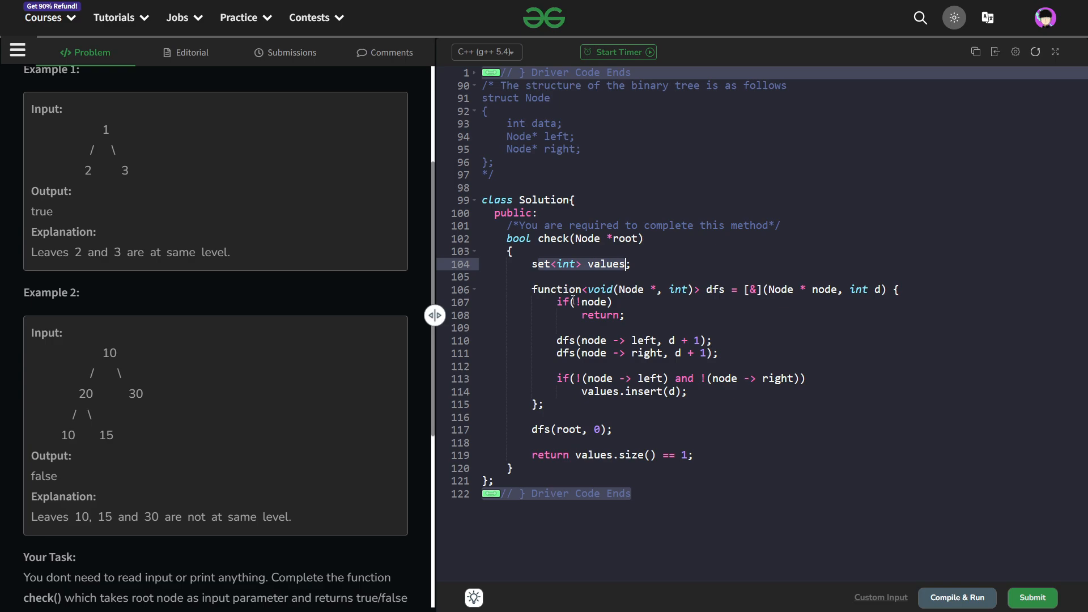
pyautogui.moveTo(99, 408)
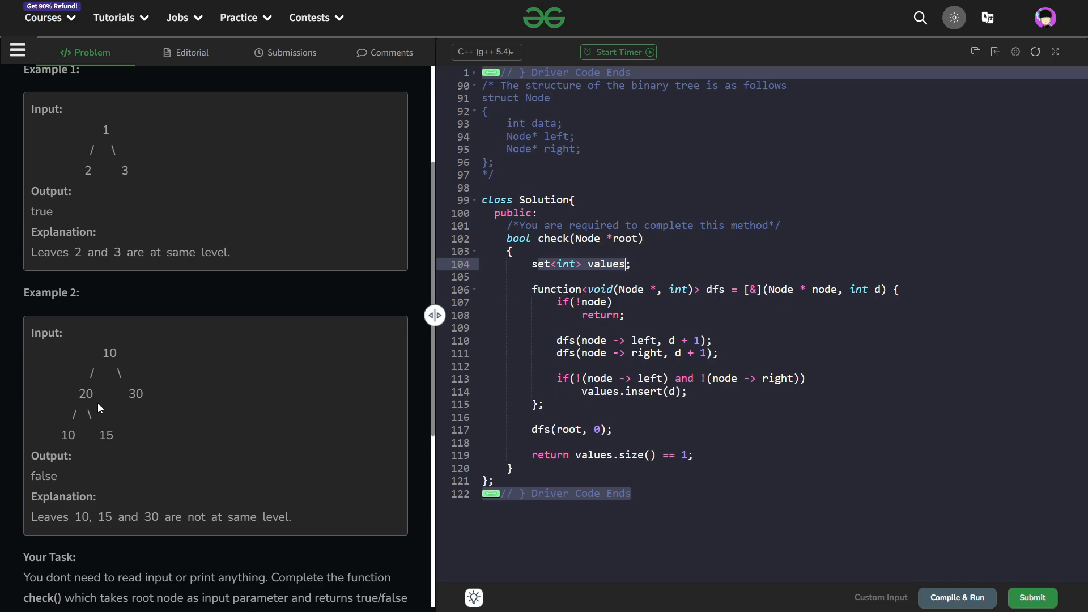
pyautogui.doubleClick(135, 394)
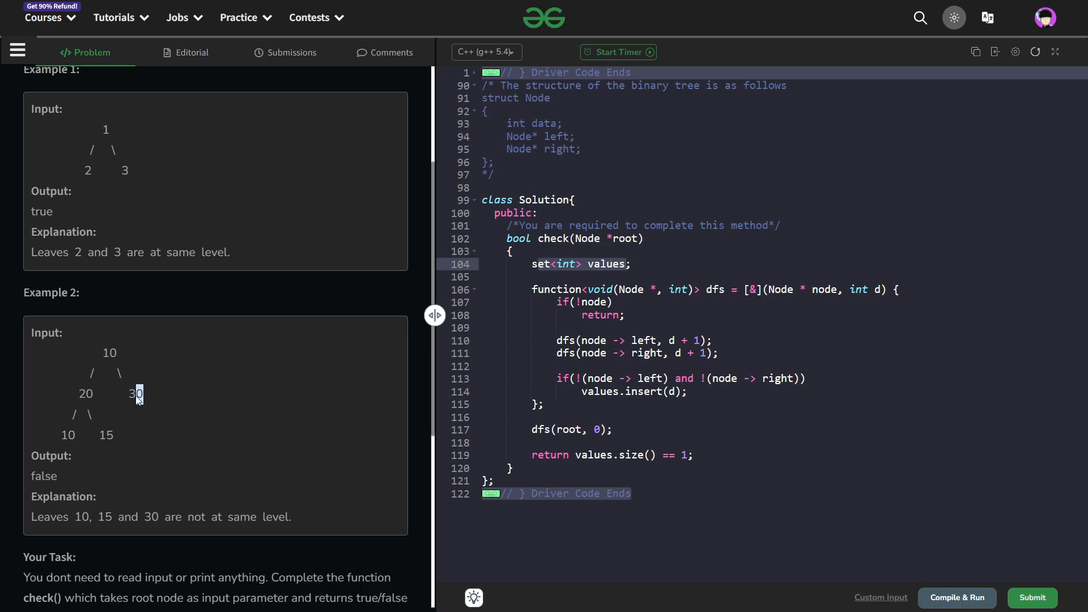
pyautogui.doubleClick(135, 393)
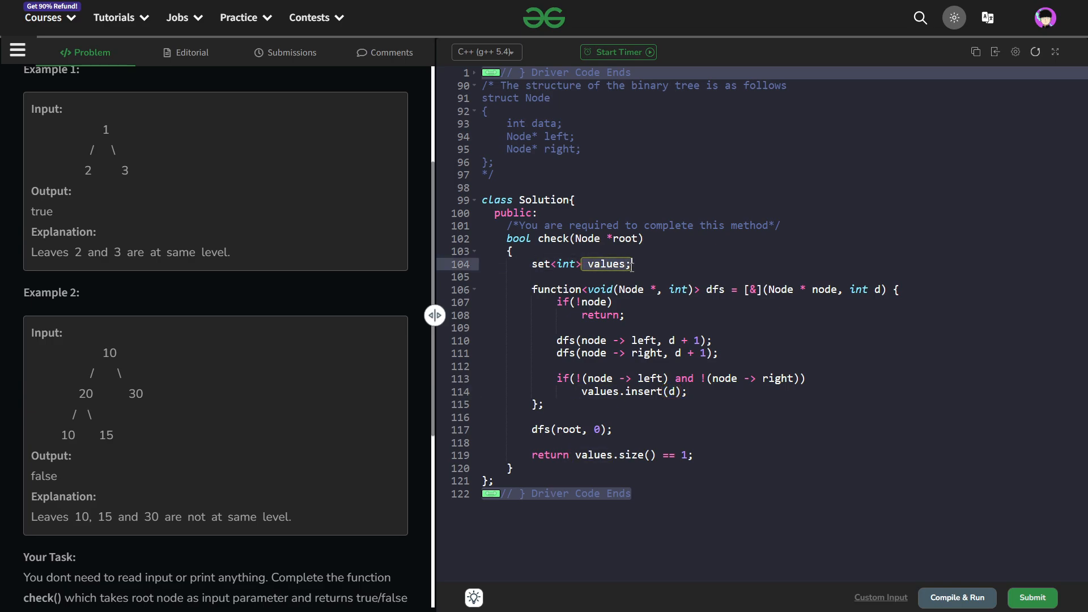
pyautogui.moveTo(578, 440)
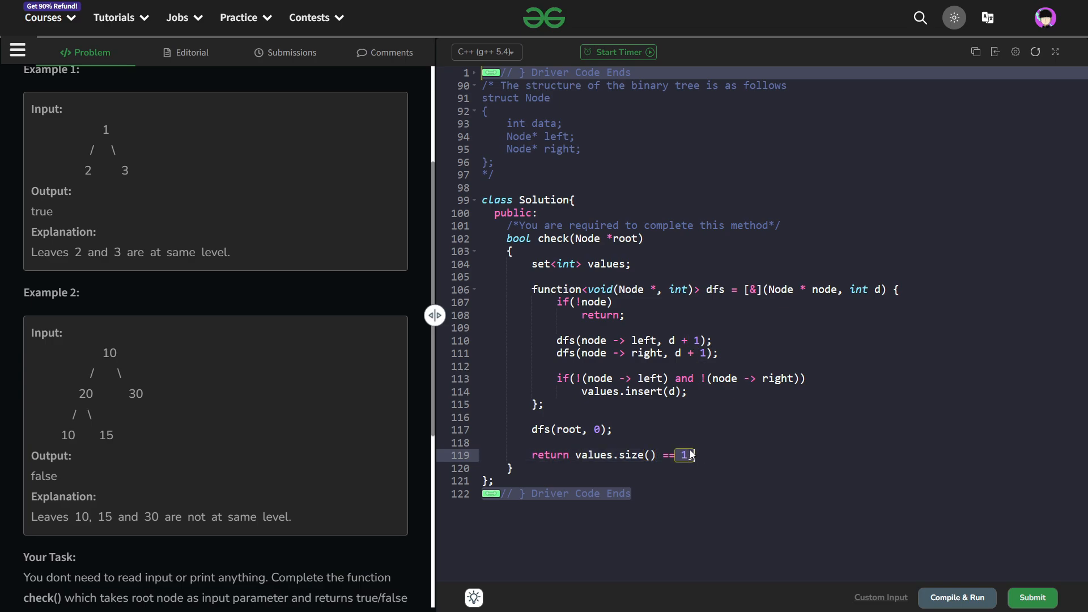
# - Review the code: the dfs call from root, leaf-depth insertion into the set, and the set-size return
pyautogui.write(';')
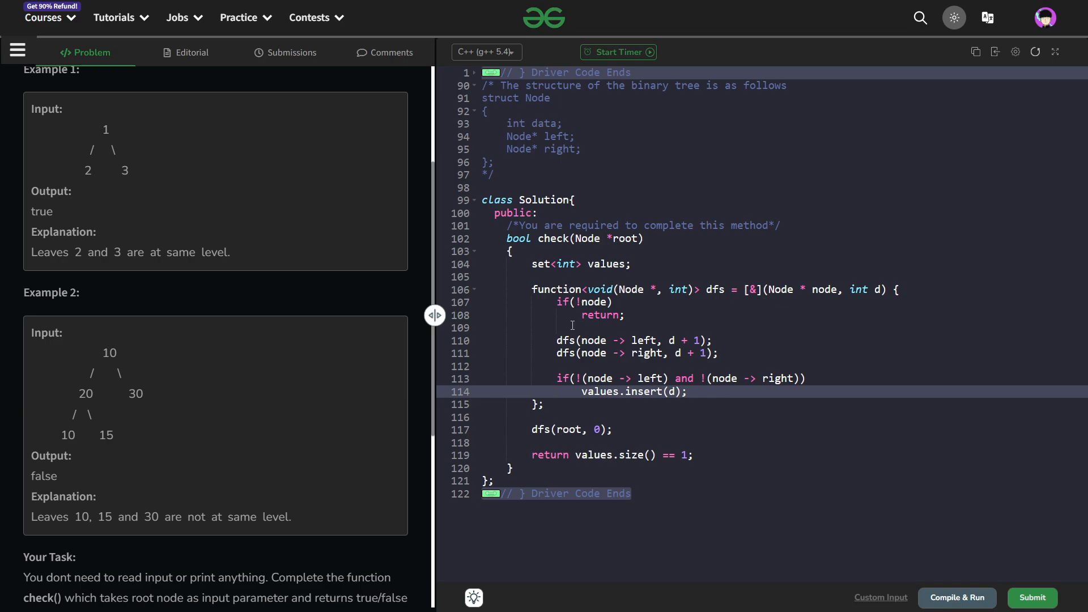
pyautogui.moveTo(549, 417)
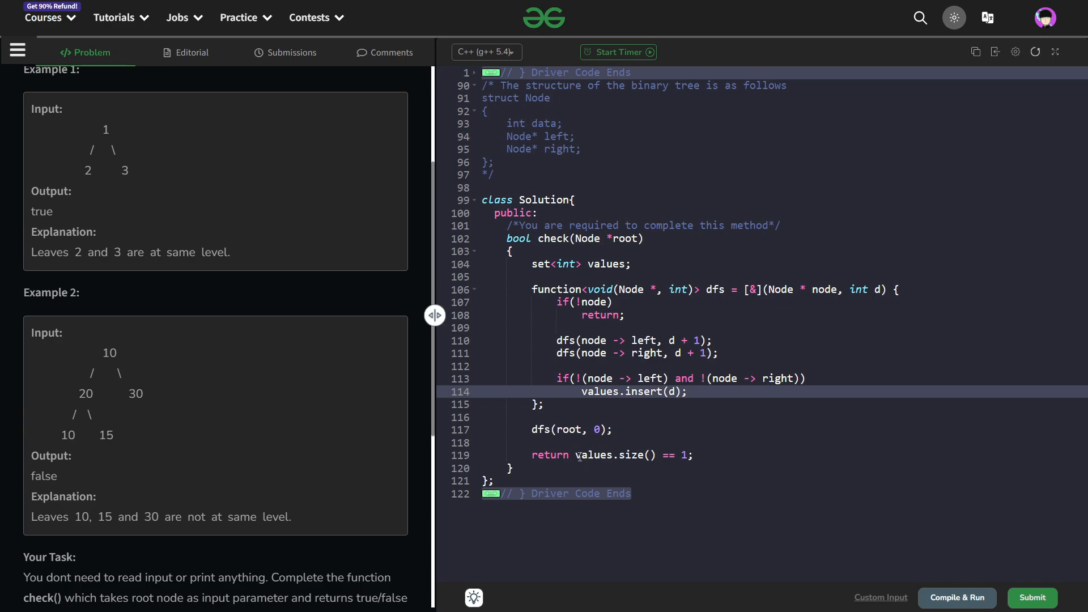
pyautogui.click(656, 455)
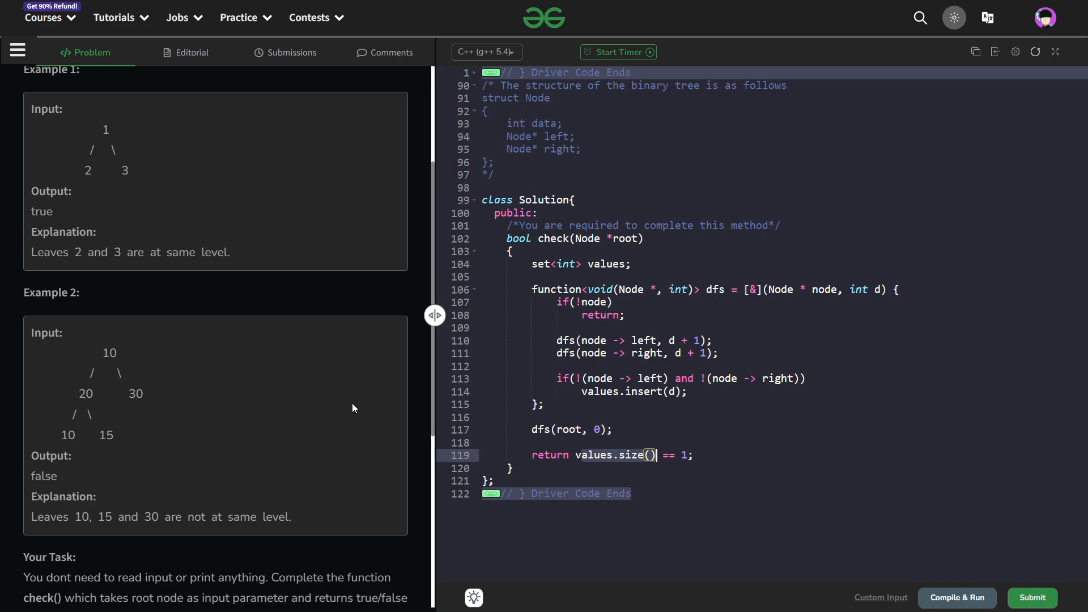
pyautogui.moveTo(319, 444)
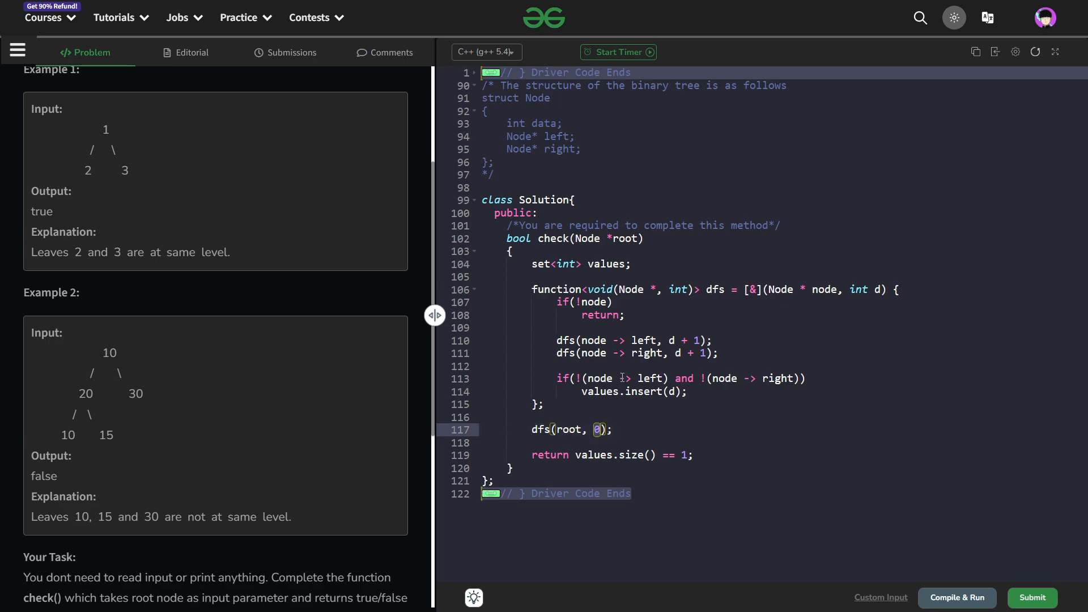
pyautogui.click(612, 302)
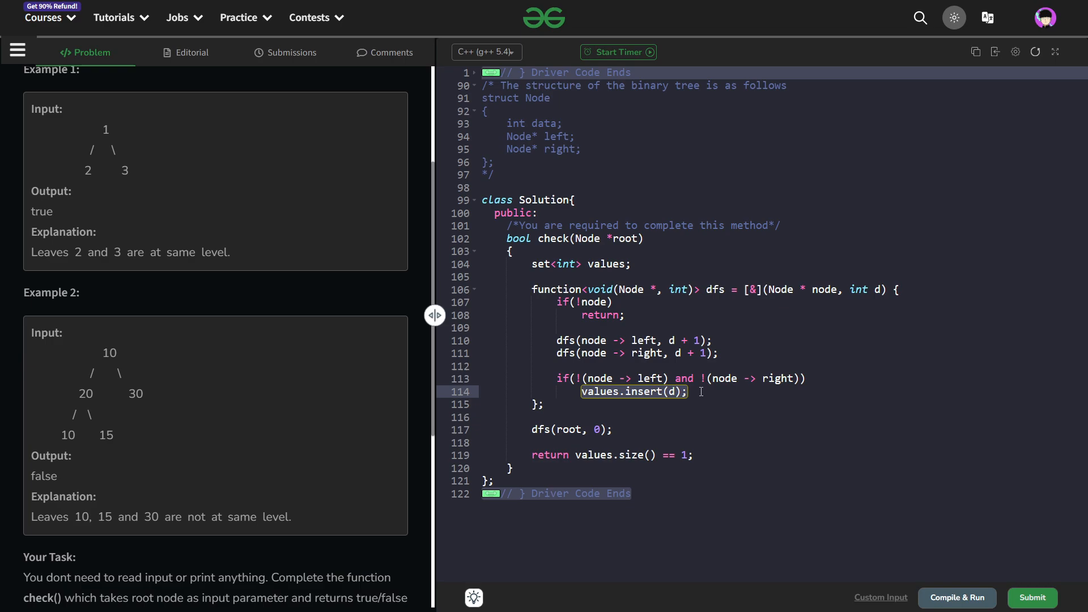
pyautogui.click(691, 391)
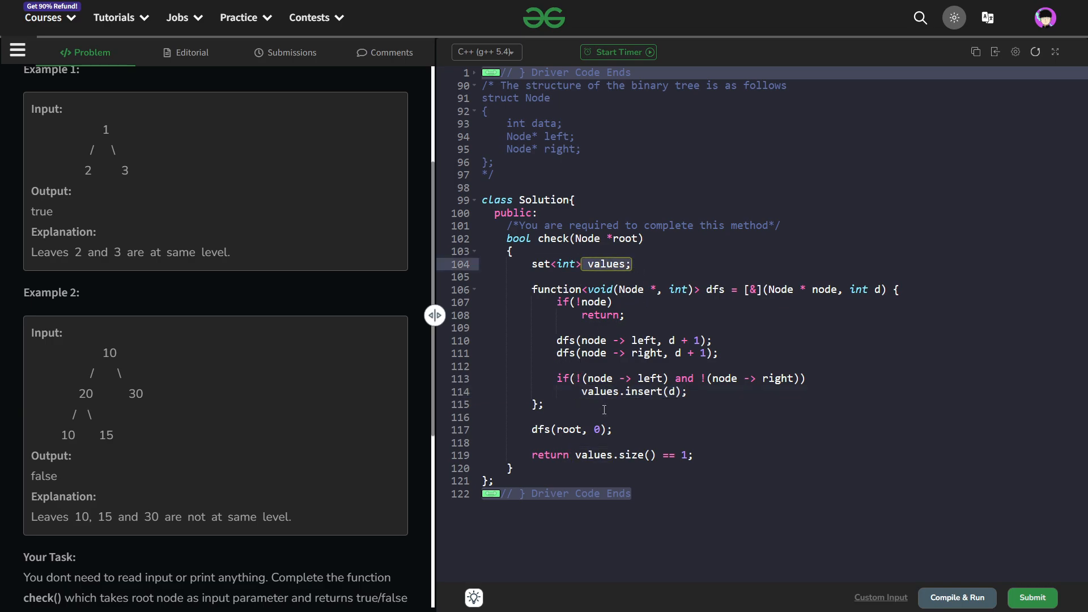
pyautogui.click(597, 455)
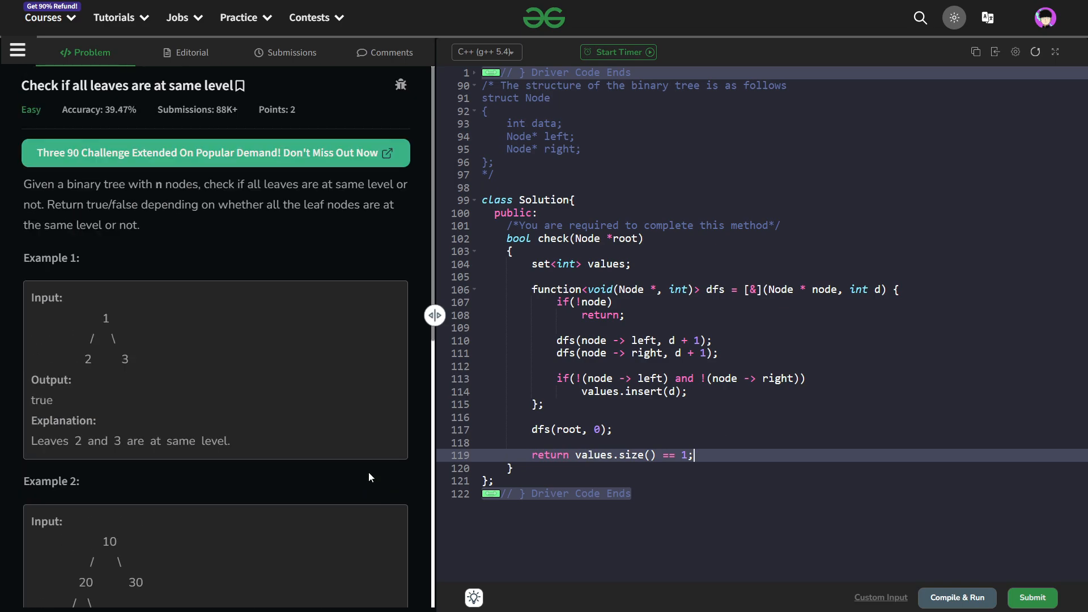
# - Submit the C++ solution for evaluation and return to the problem statement
pyautogui.click(957, 597)
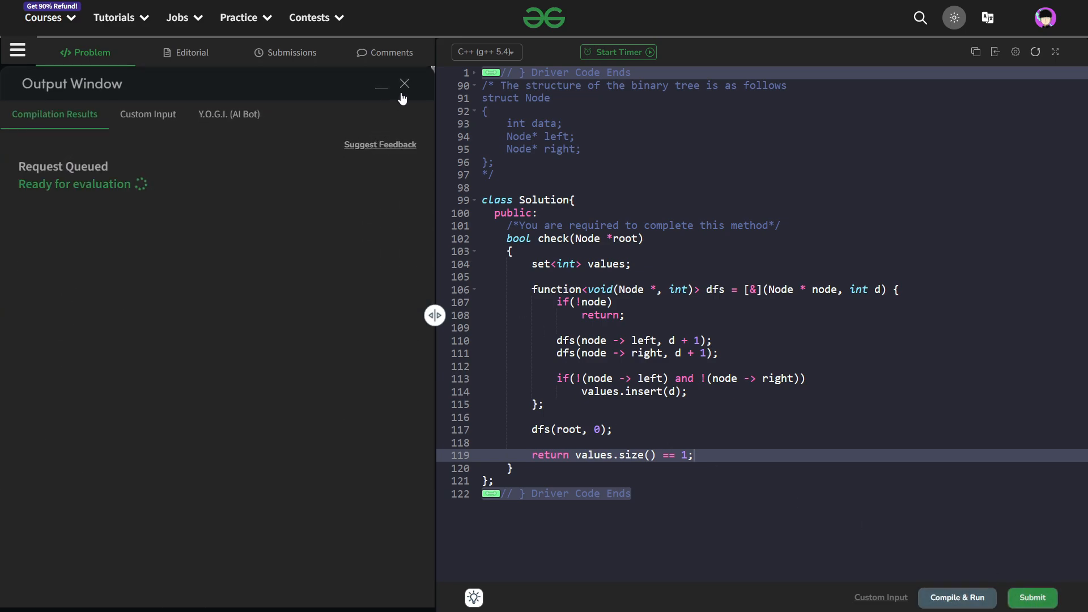
pyautogui.moveTo(405, 85)
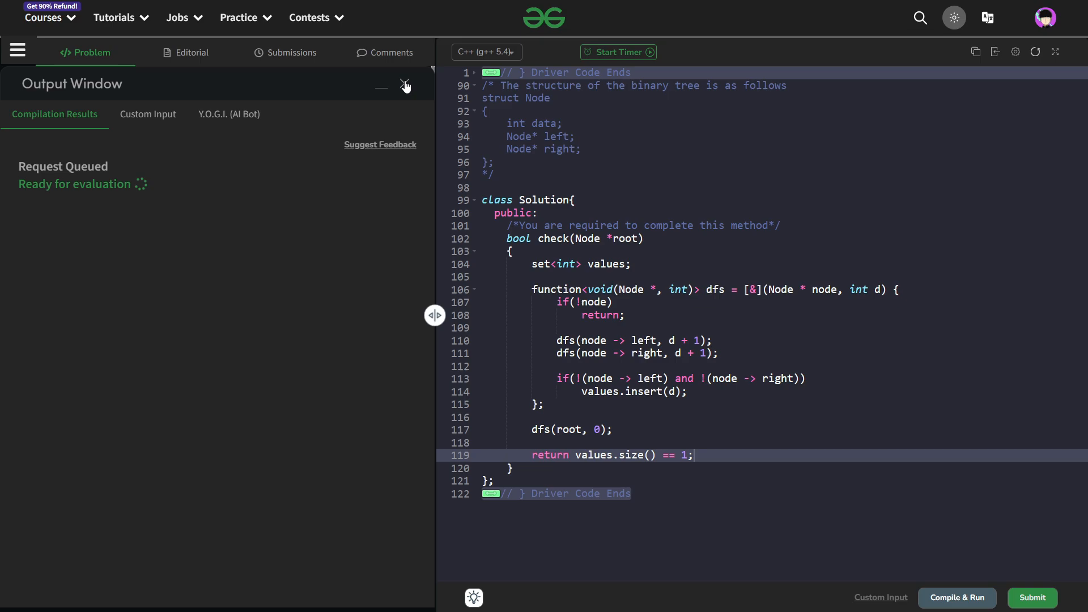
pyautogui.click(381, 87)
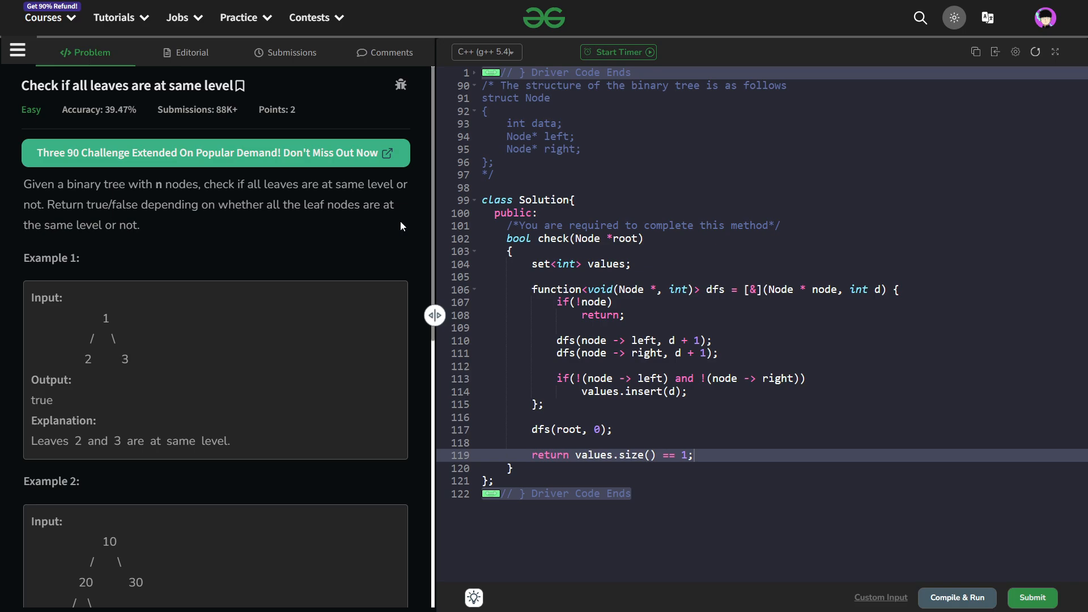
pyautogui.moveTo(451, 193)
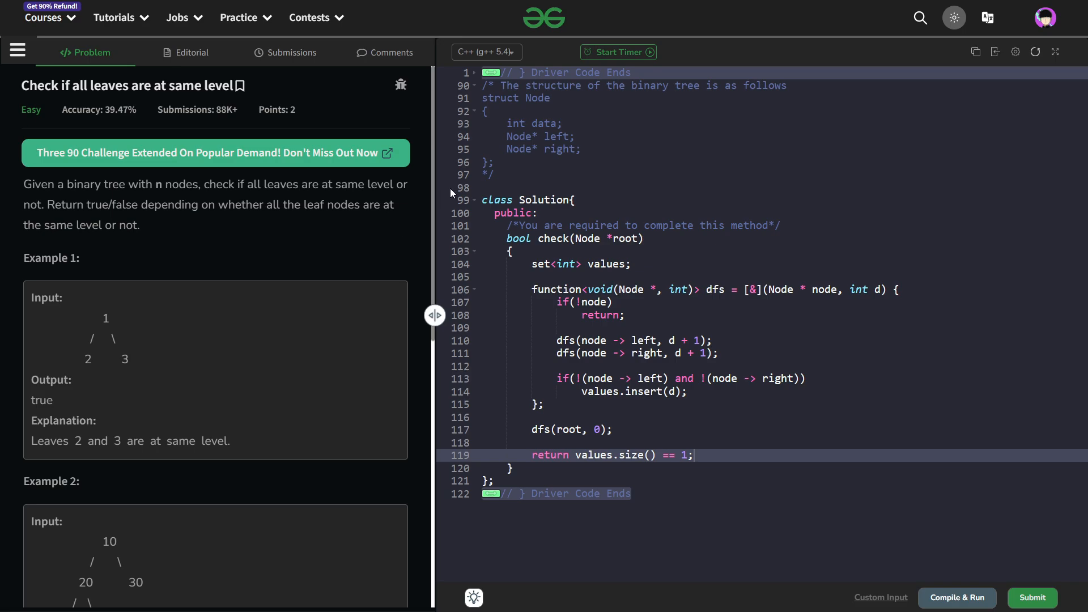